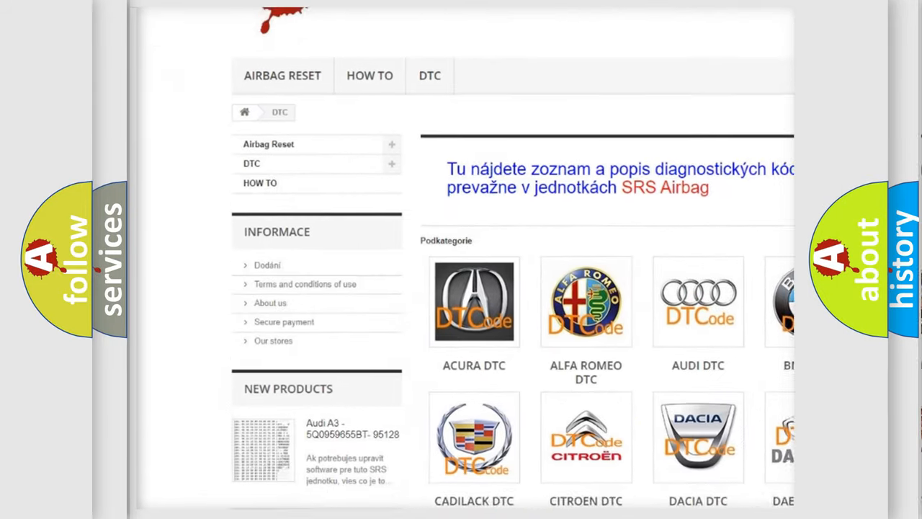
Scroll the DTC page down past the brand logos and code list to the footer, then back up slightly
{"action": "scroll", "scroll_direction": "down", "scroll_amount": 3}
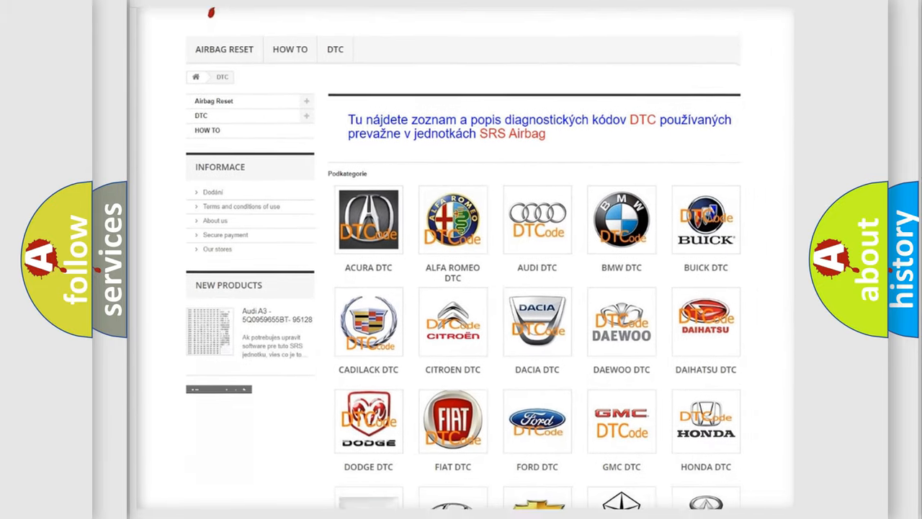
{"action": "scroll", "scroll_direction": "down", "scroll_amount": 3}
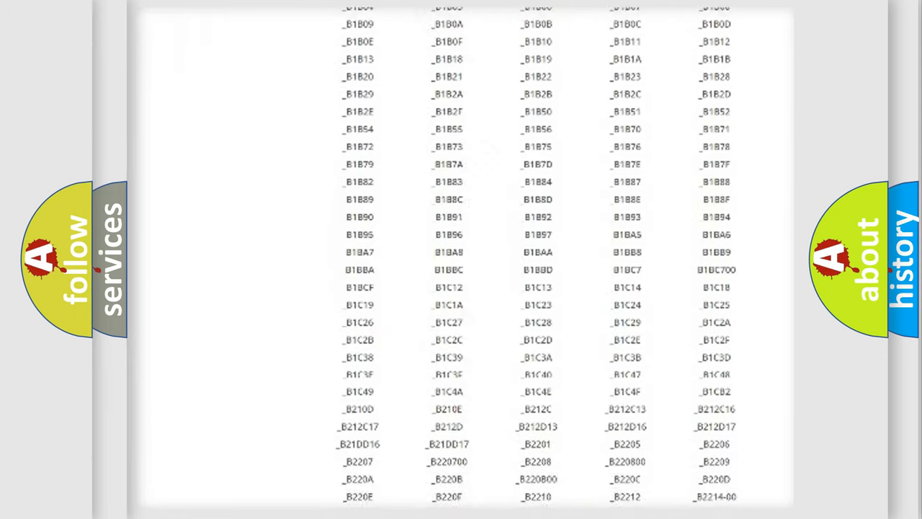
{"action": "scroll", "scroll_direction": "down", "scroll_amount": 3}
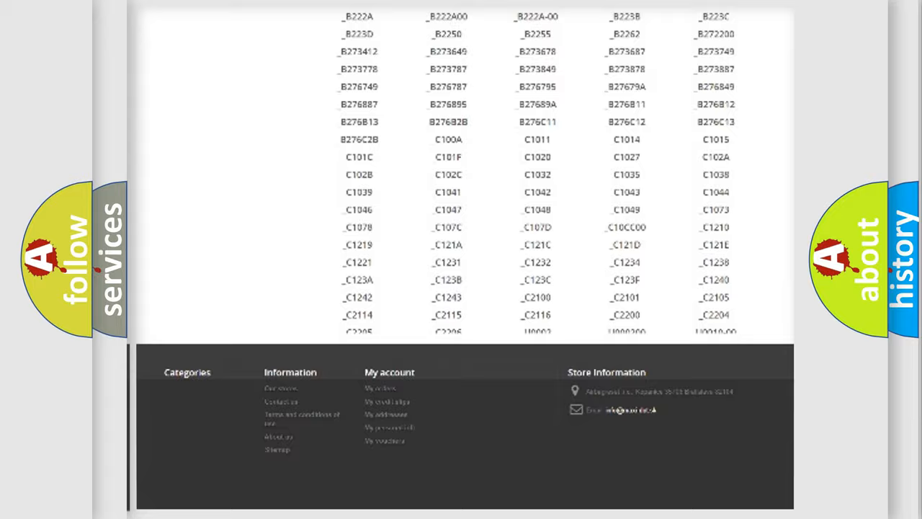
{"action": "scroll", "scroll_direction": "up", "scroll_amount": 3}
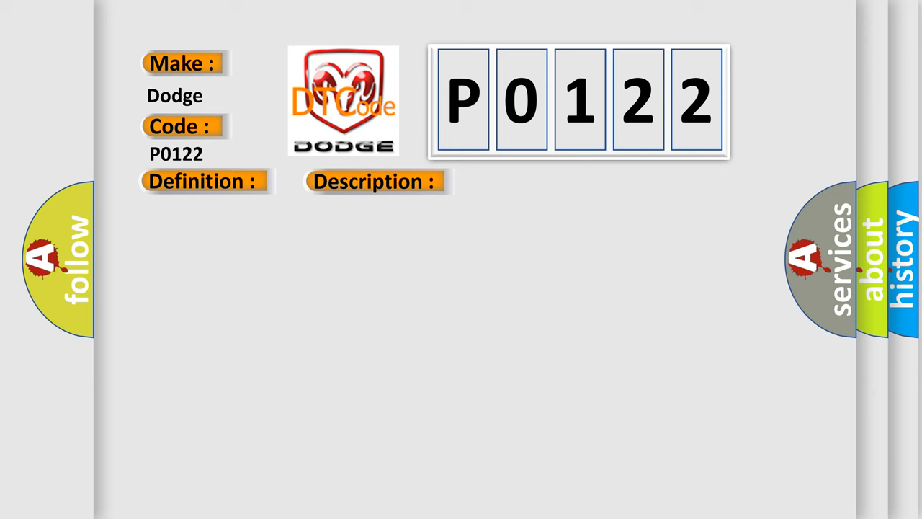
Reveal the Cause heading listing MAP sensor shorts, open power circuit, sensor and PCM failure
{"action": "left_click", "coordinate": [530, 182]}
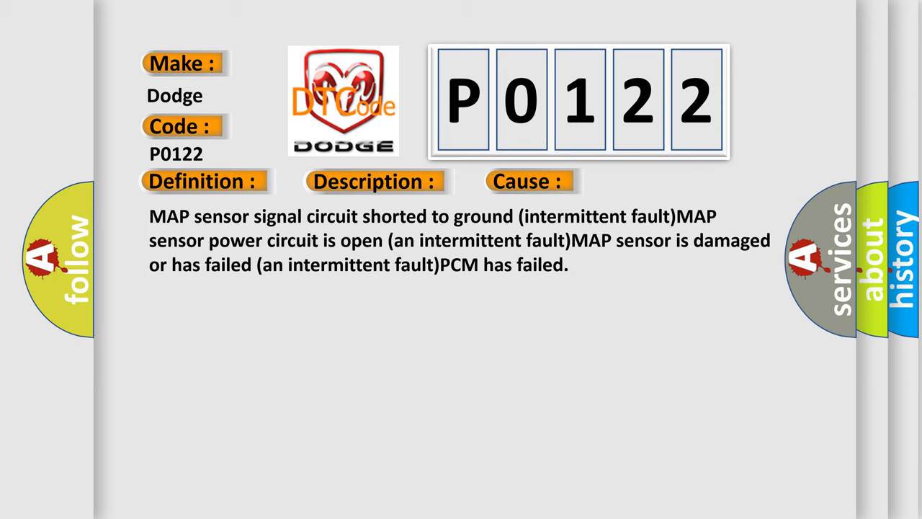